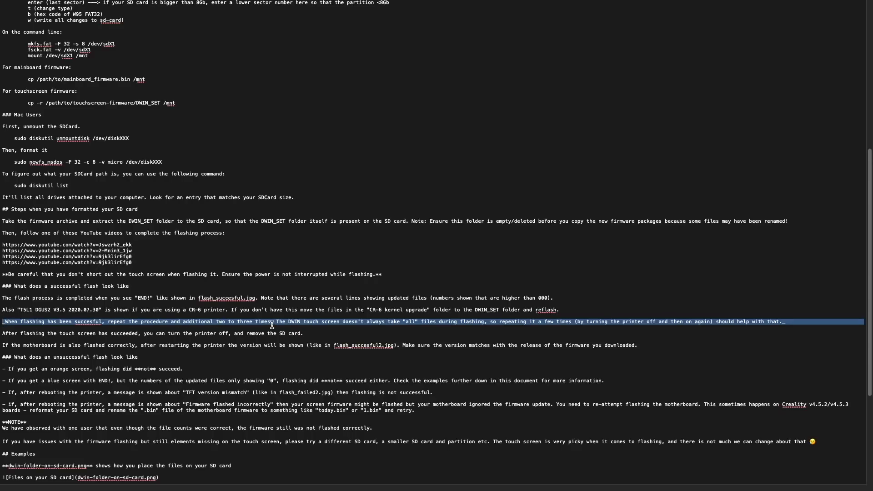
mouse_move(398, 322)
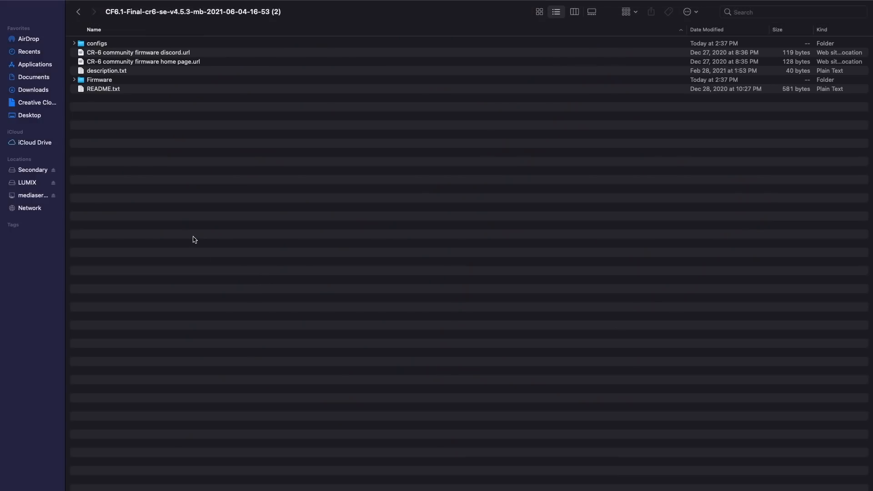
Navigate into Firmware > Motherboard firmware and select firmware-20210604-165337.bin
click(99, 80)
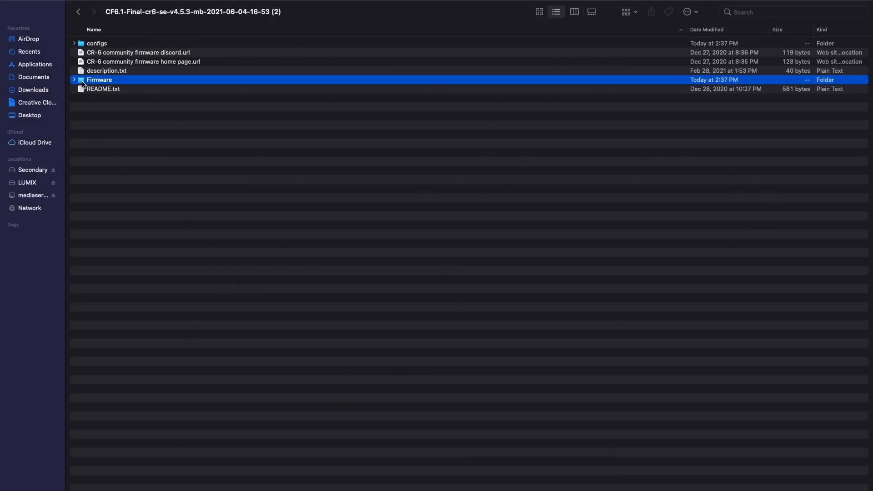
double_click(99, 80)
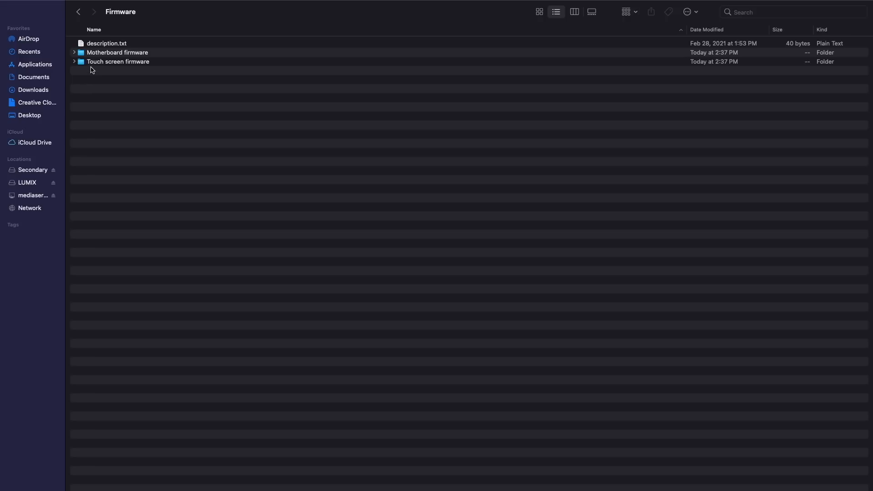
double_click(117, 52)
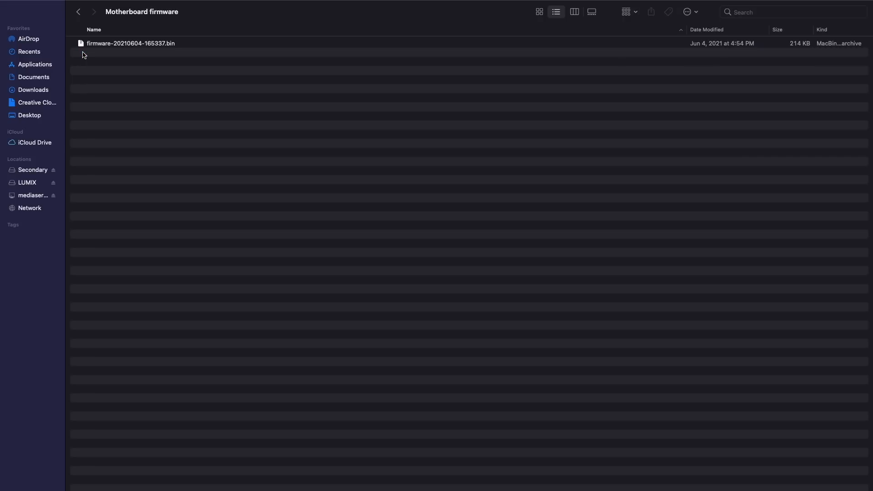
mouse_move(114, 49)
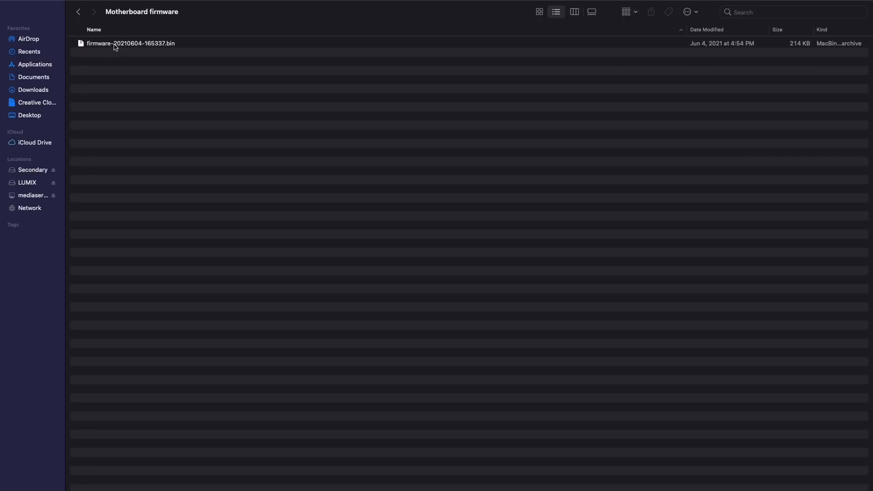
click(130, 44)
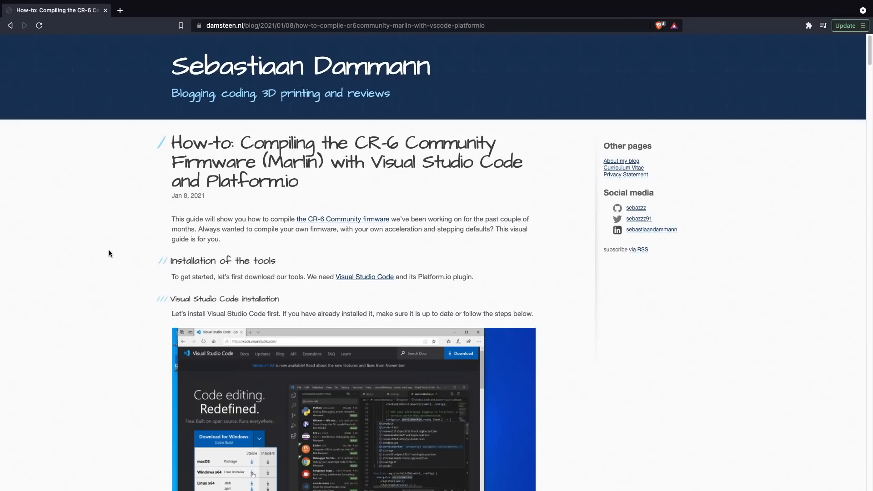
Scroll through the damsteen.nl CR-6 firmware compiling guide
scroll(down, 3)
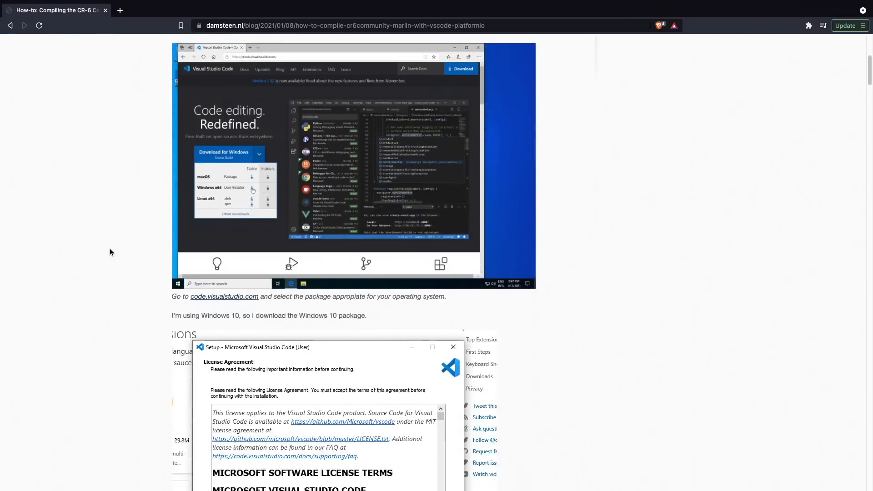
scroll(down, 3)
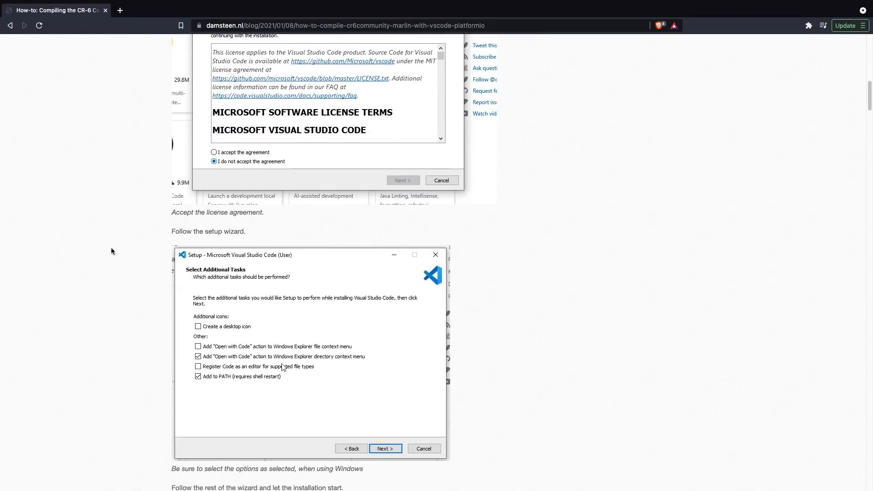
scroll(down, 3)
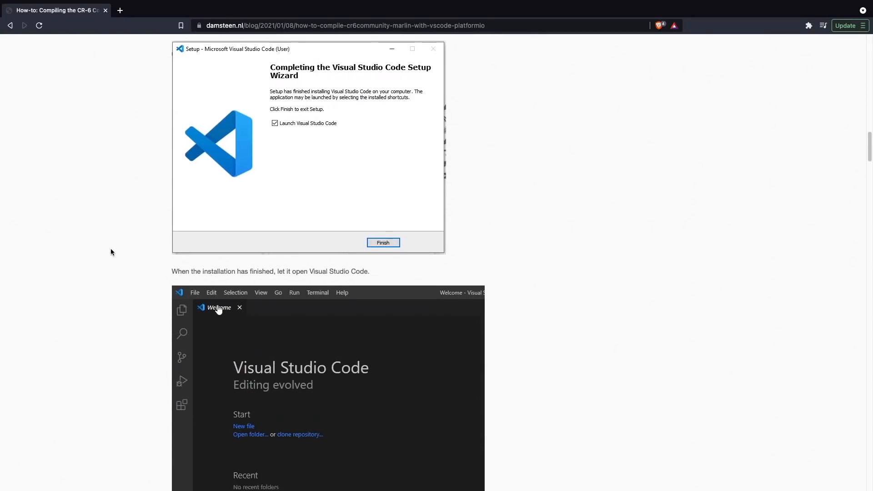
scroll(down, 3)
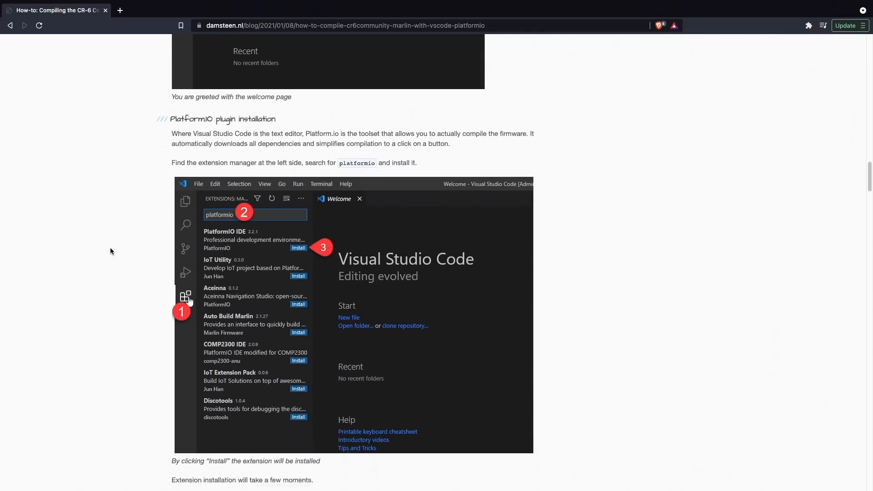
scroll(down, 3)
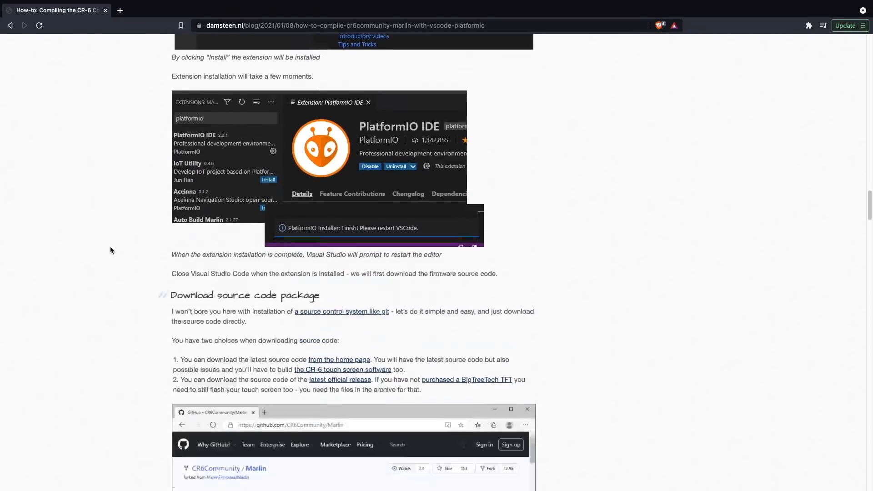
Switch to Visual Studio Code and review the successful PlatformIO build output
key(alt+tab)
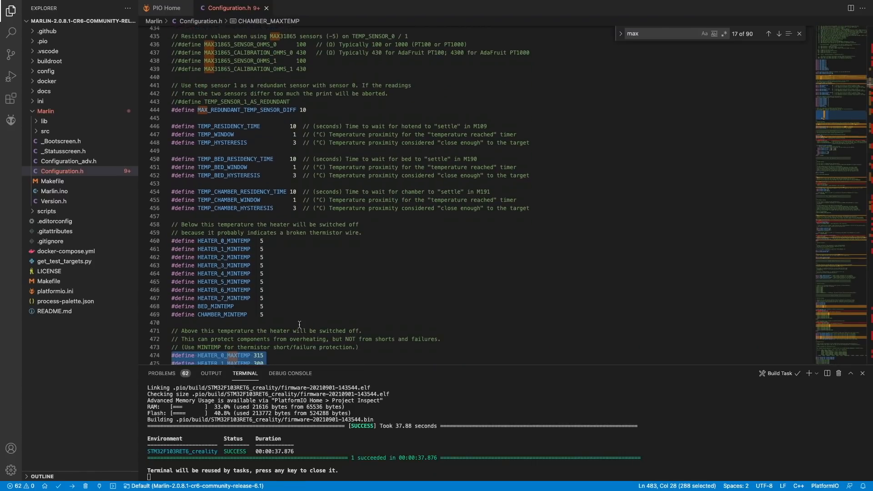
scroll(down, 3)
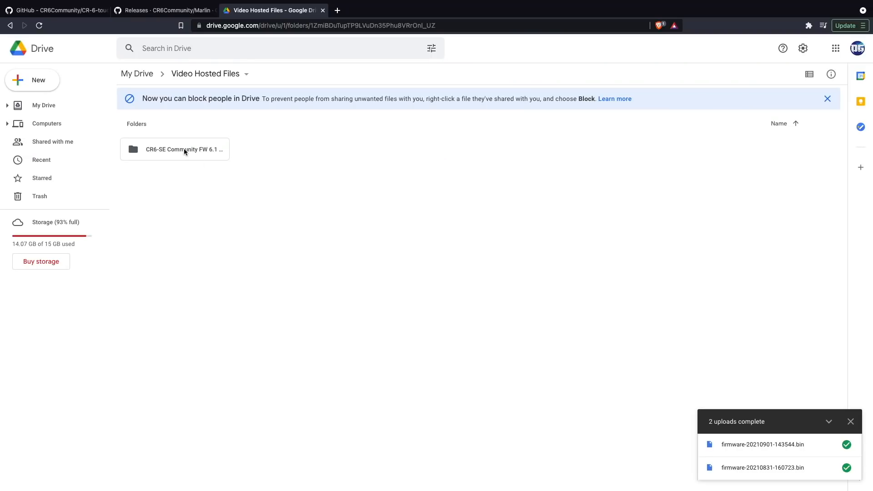
Browse CR6-SE Community FW 6.1 Max Temp to the v4.5.3 and v1.1 Era Boards folder
double_click(174, 148)
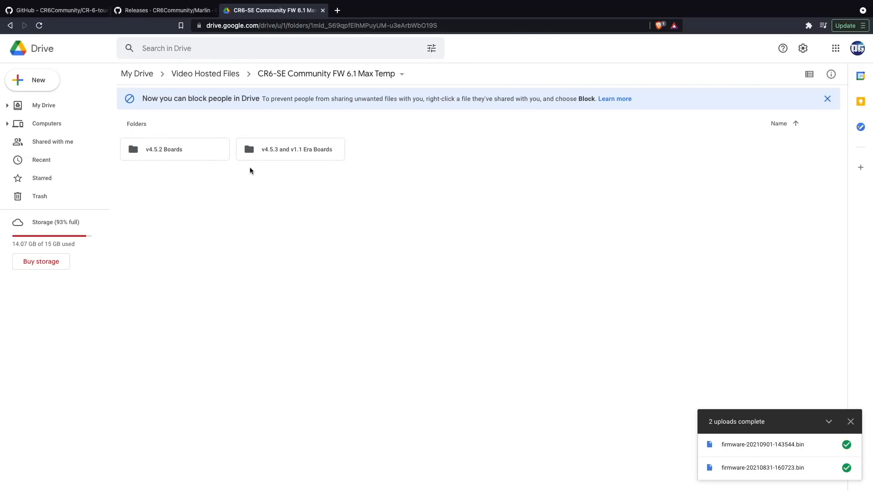
click(174, 148)
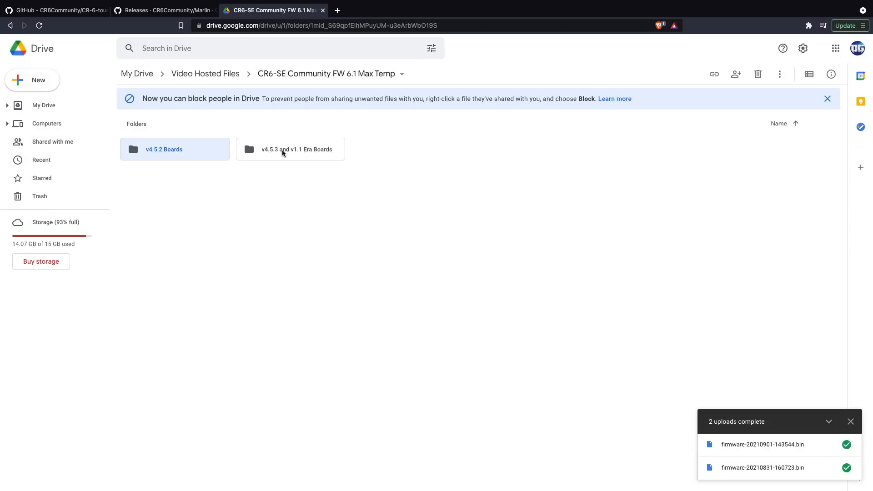
double_click(289, 148)
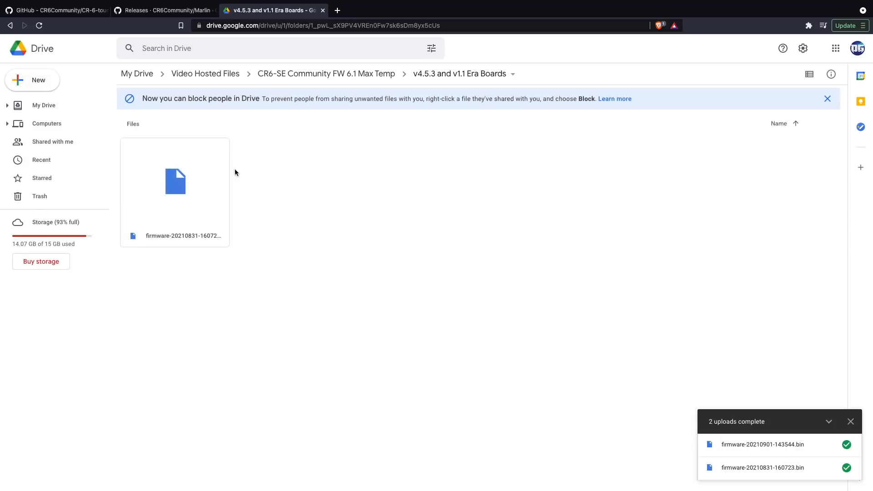
click(327, 74)
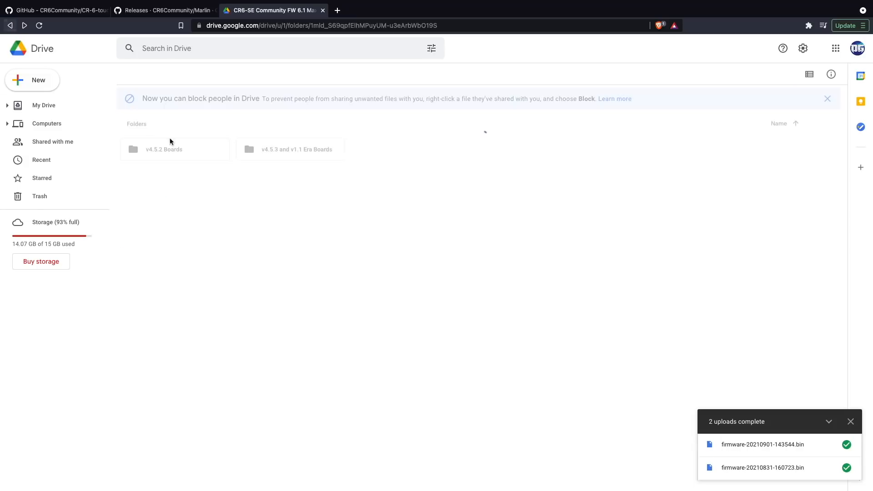
double_click(164, 149)
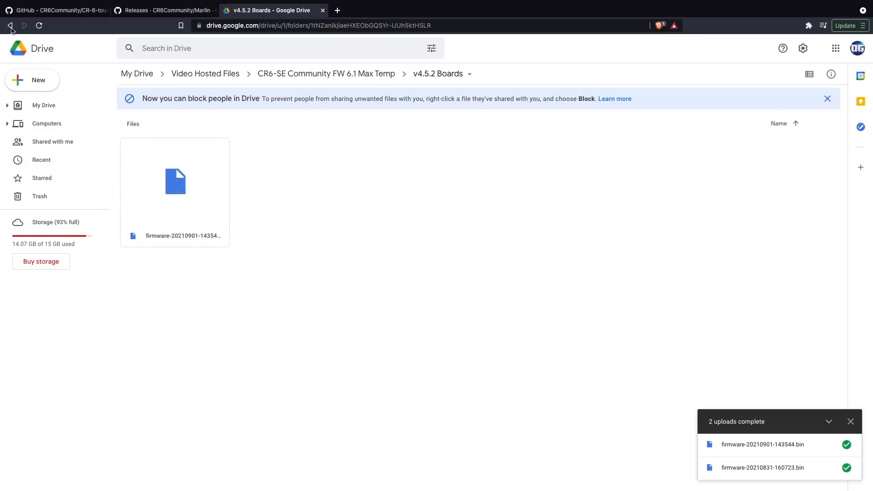
click(10, 25)
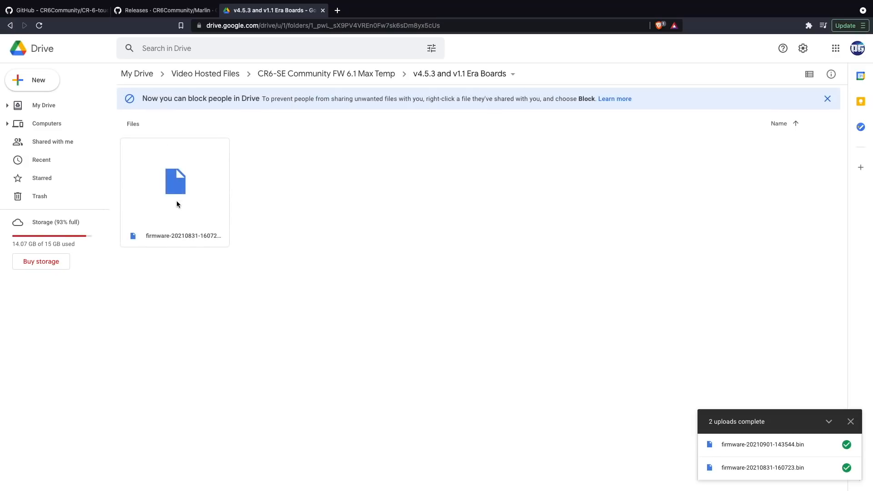
Download the v4.5.3/v1.1-era firmware .bin into the Downloads folder
right_click(175, 189)
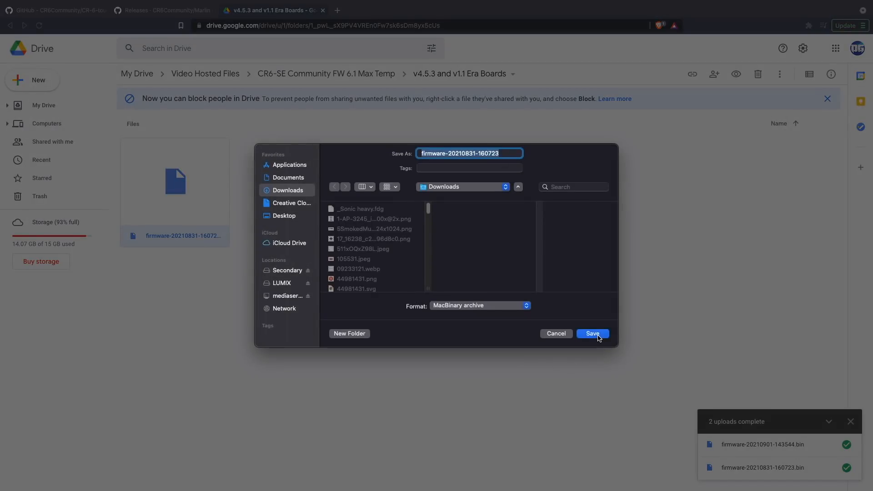
click(591, 333)
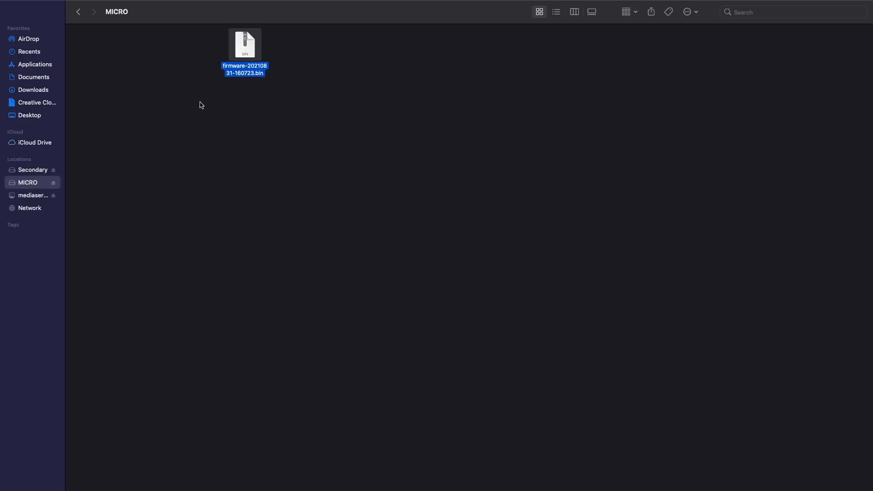
mouse_move(211, 80)
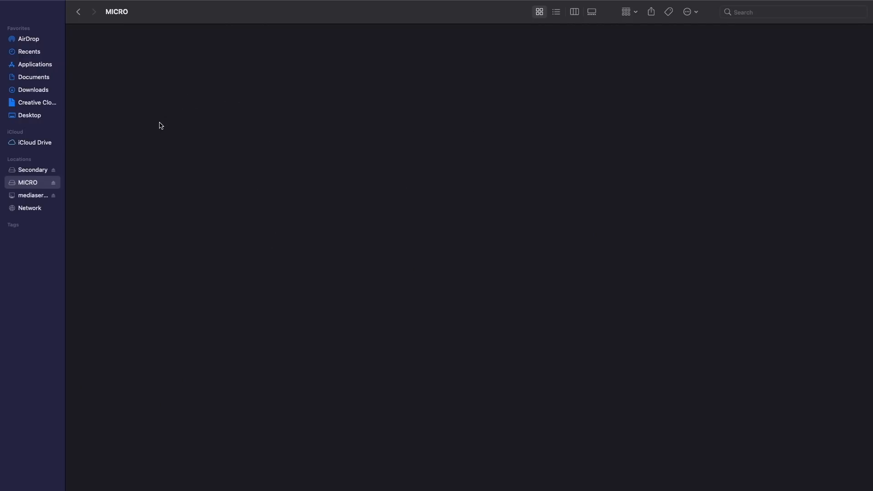
mouse_move(39, 69)
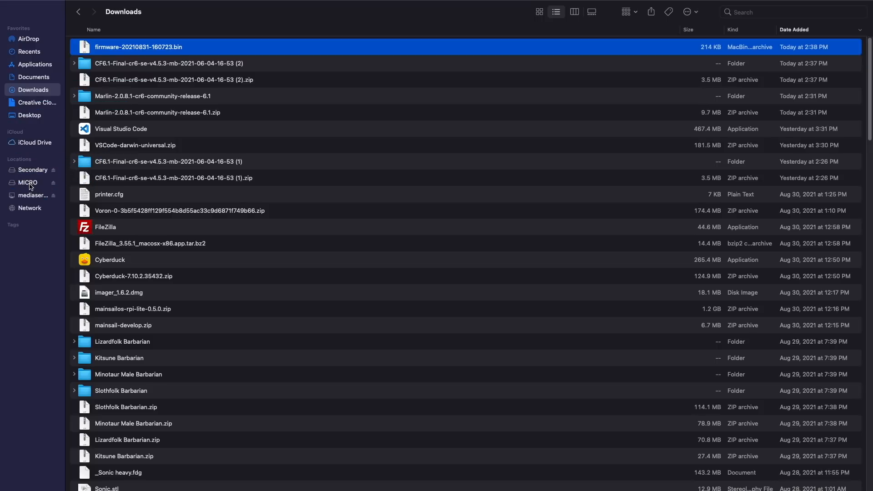
Open the MICRO card to confirm firmware-20210831-160723.bin is its only file
click(28, 182)
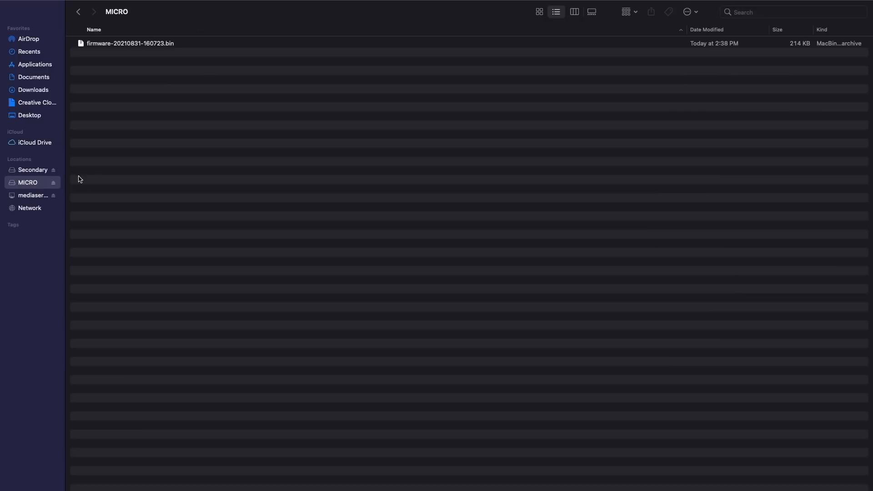